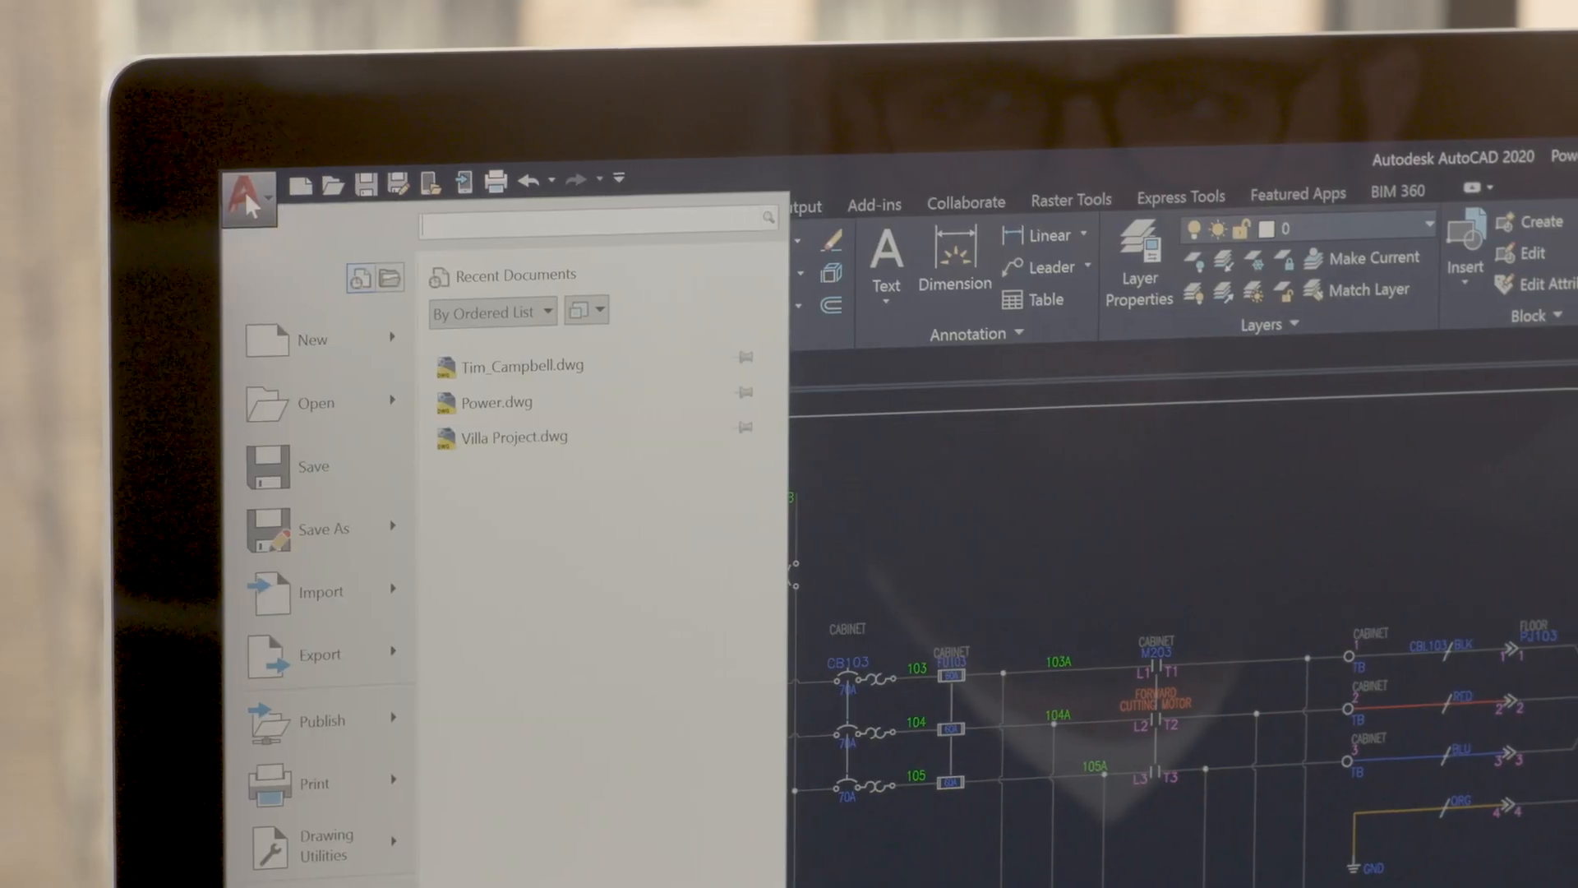
mouse_move(312, 475)
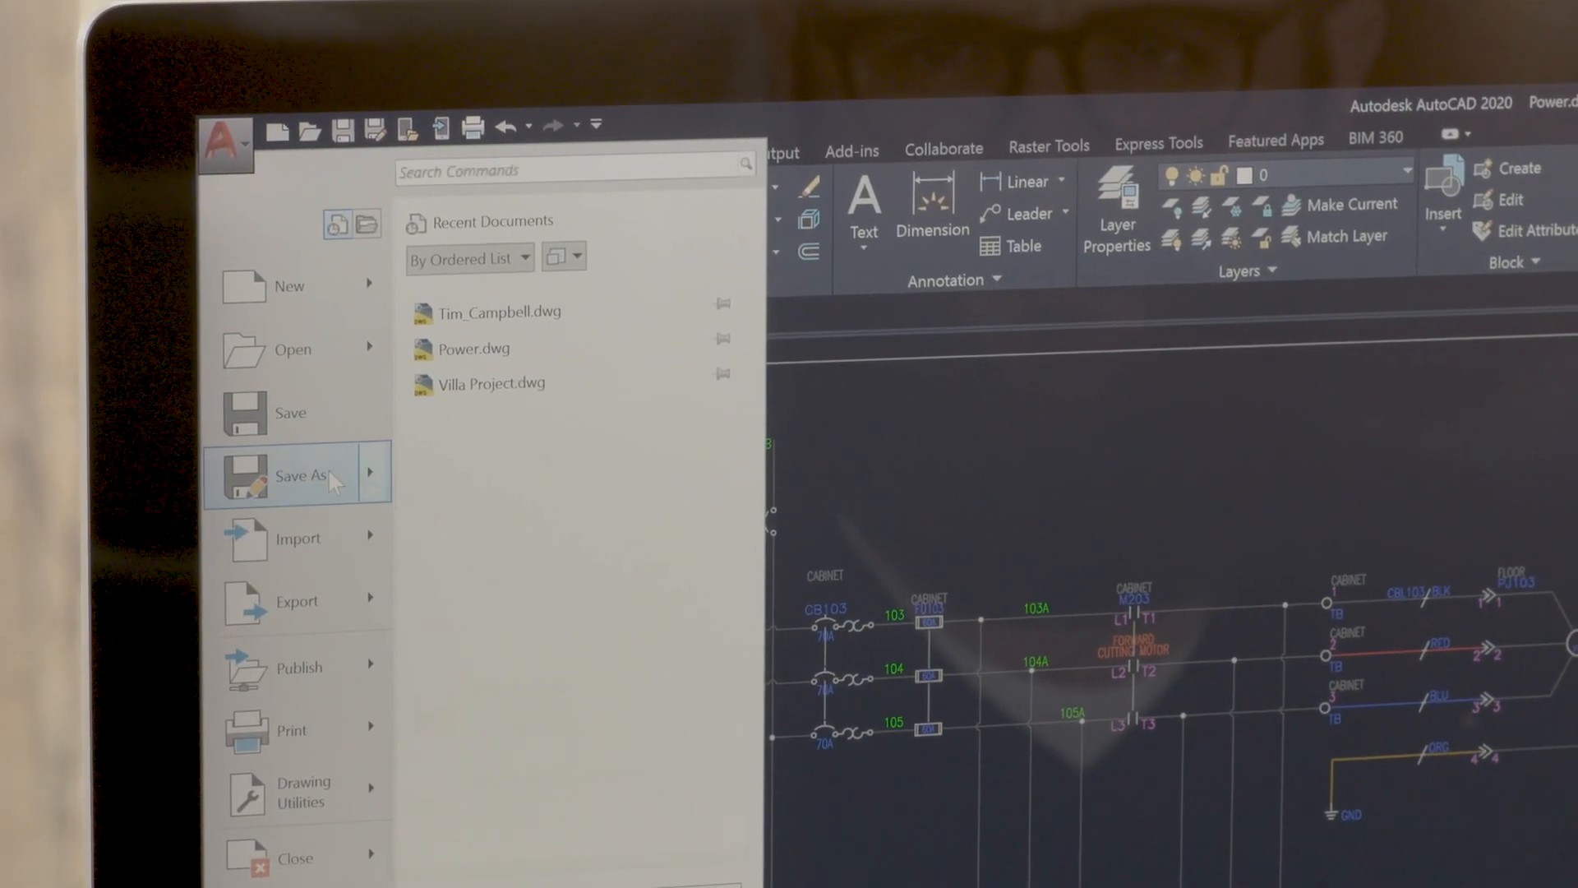